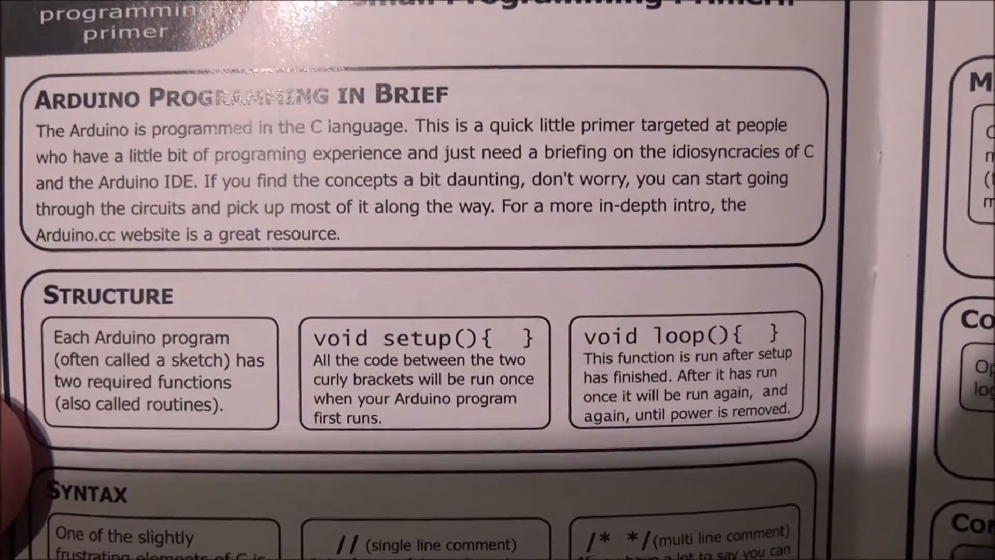
pyautogui.scroll(-3)
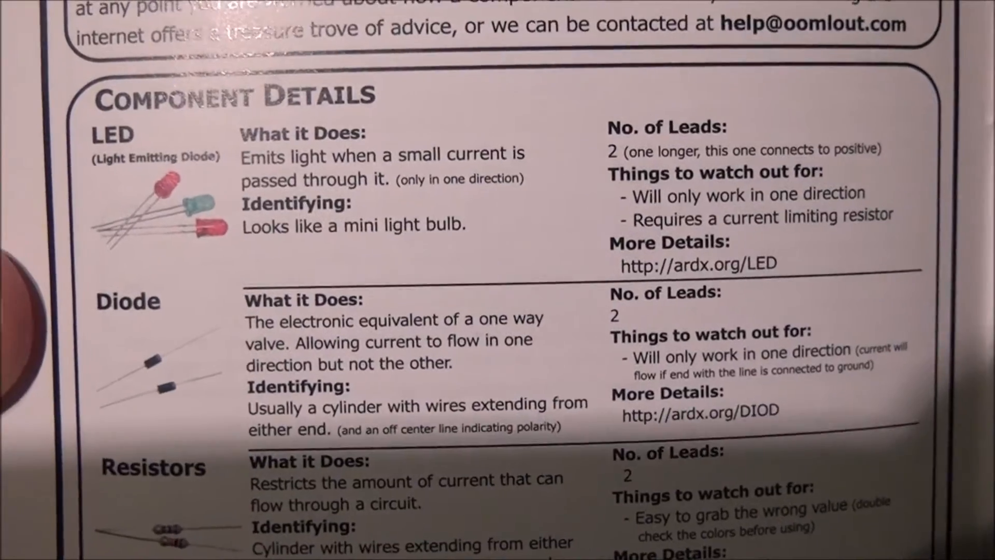
pyautogui.scroll(-3)
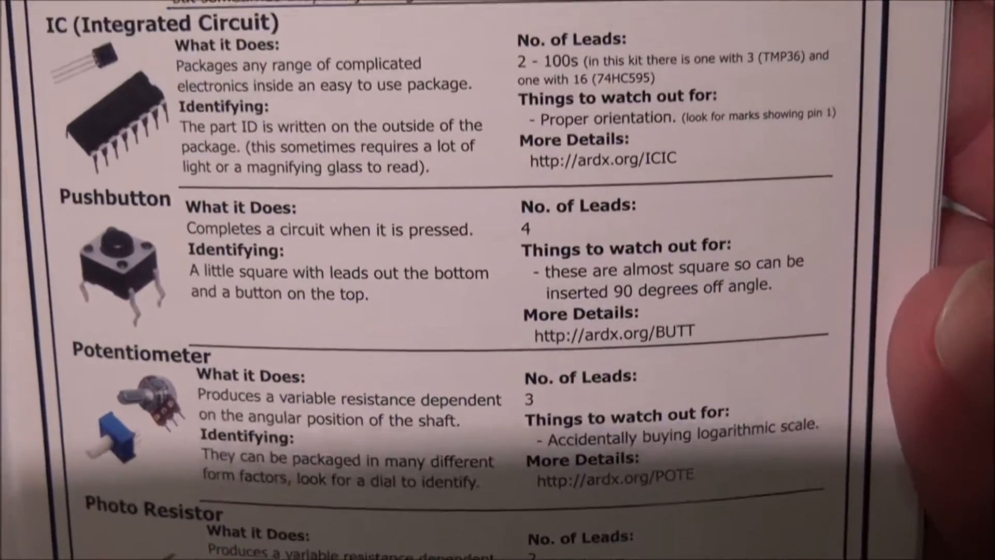
pyautogui.scroll(-3)
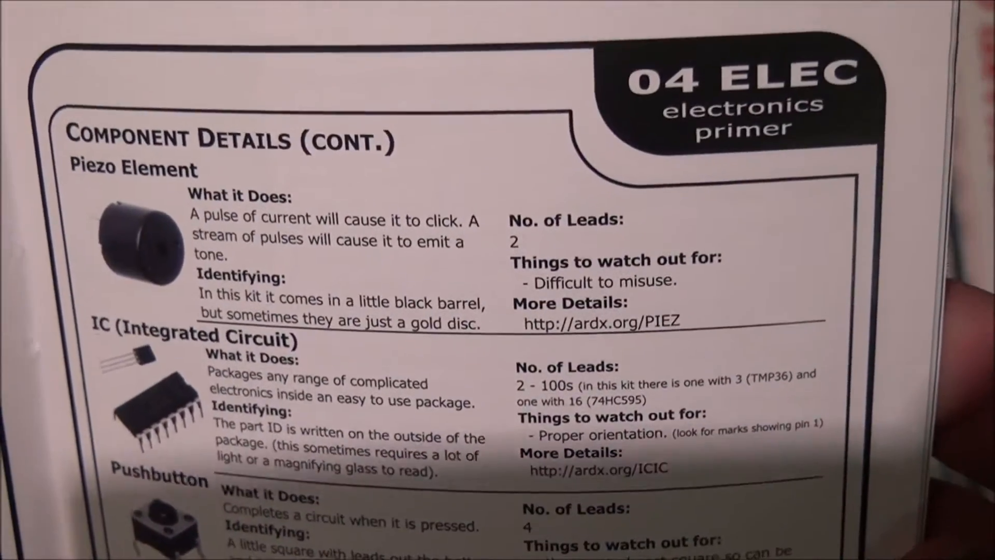